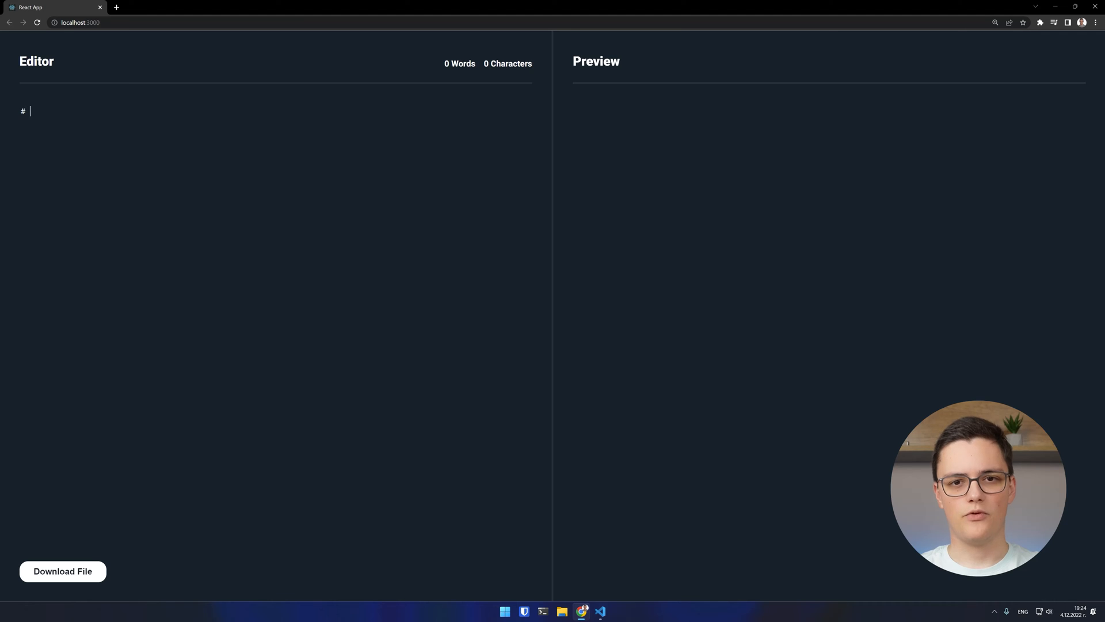
Step: Write a demo document: 'Headline', three list items and a second '# Headline' heading
text(Headline)
text(-)
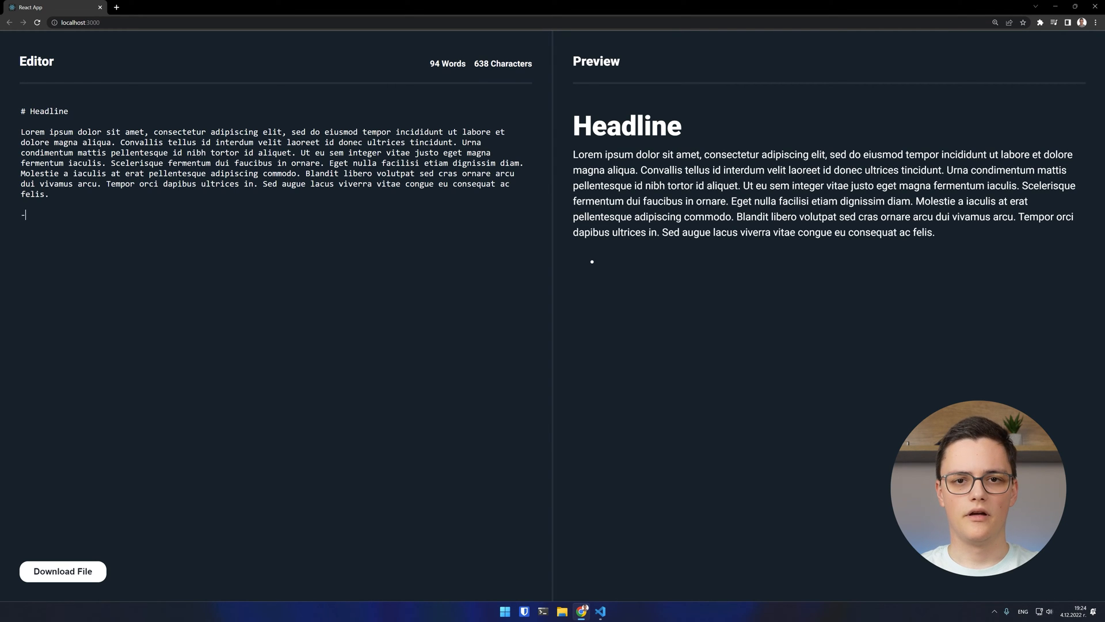
text(List item 1)
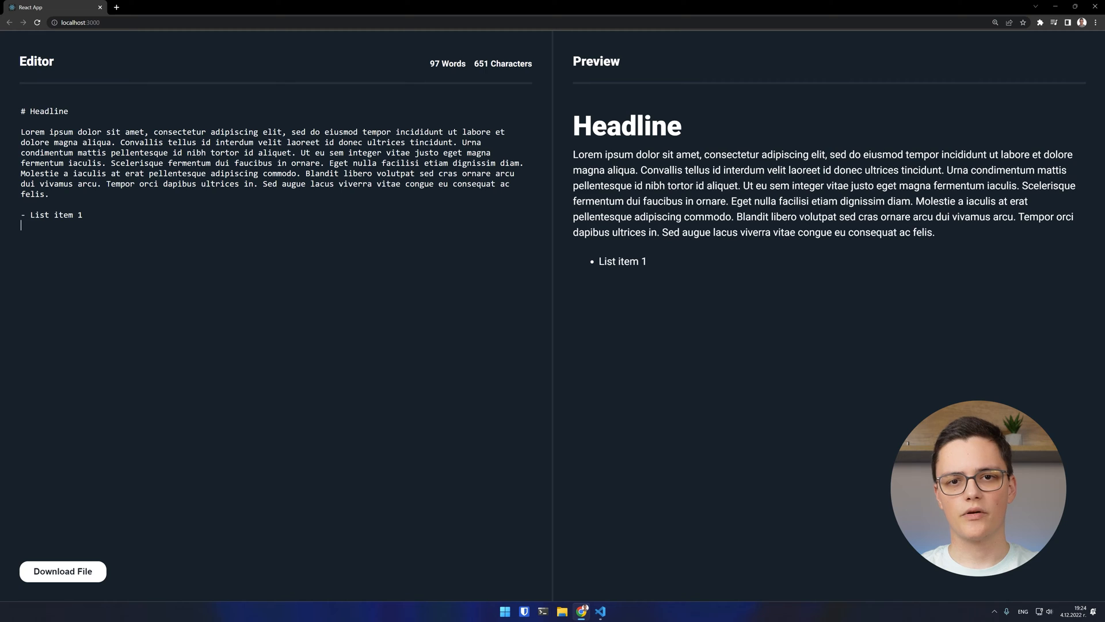
text(List item 2)
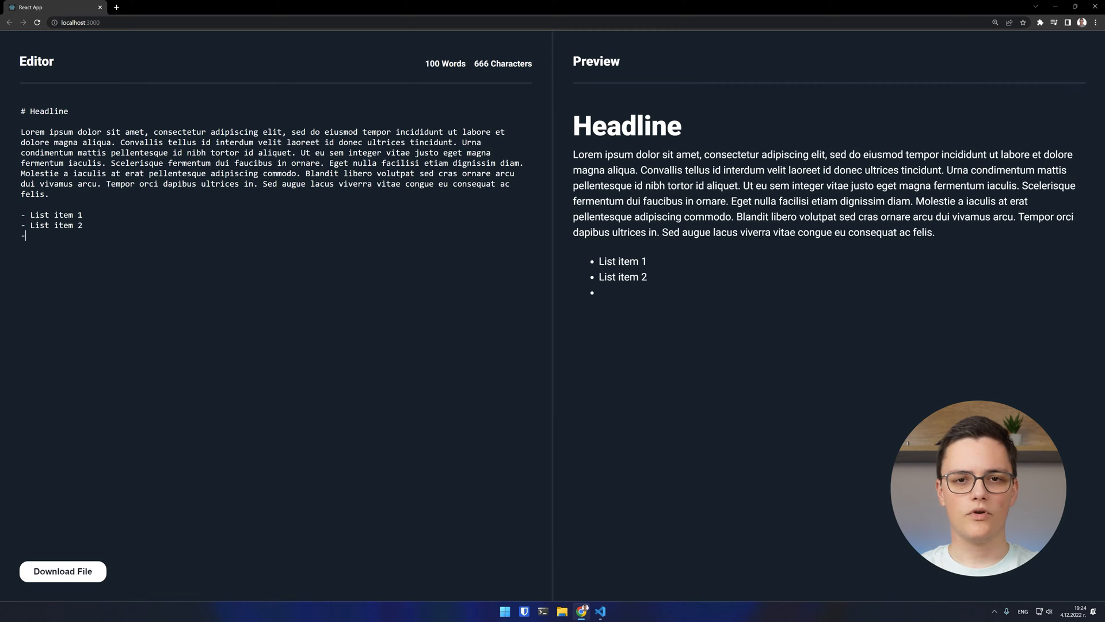
text(List item 3)
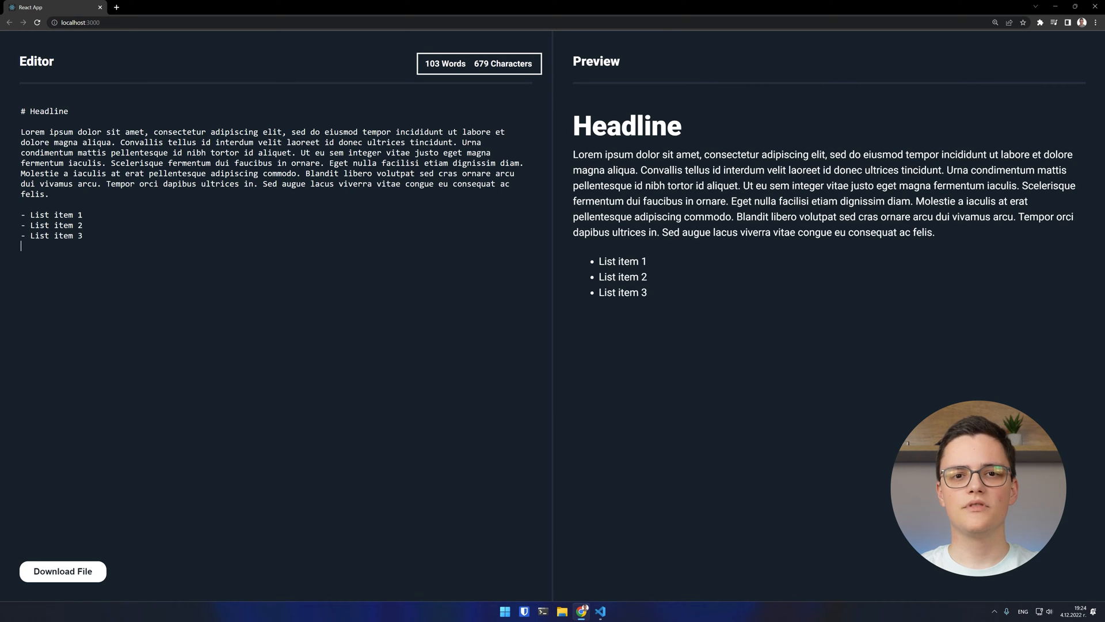
text(# Headline 2)
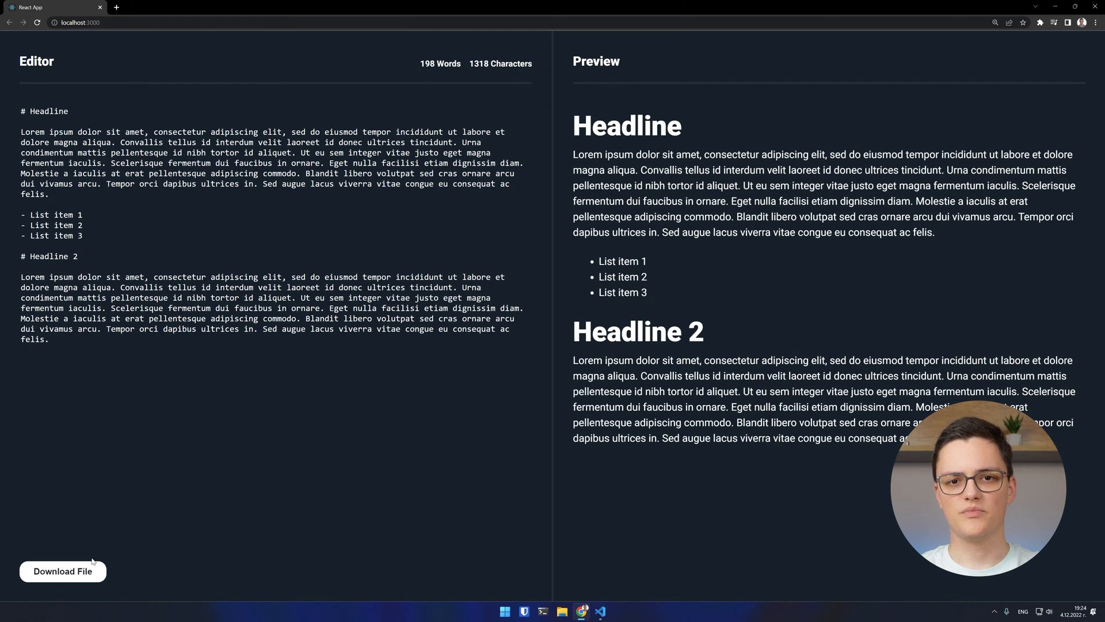
Step: Download the written markdown document as a file
click(63, 571)
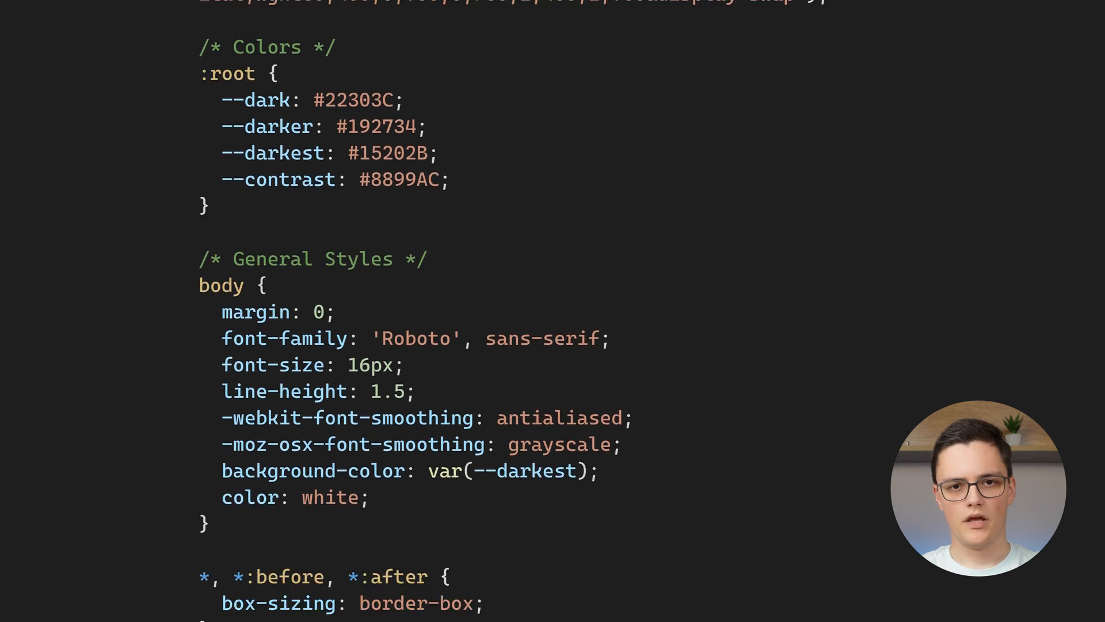
scroll(down, 3)
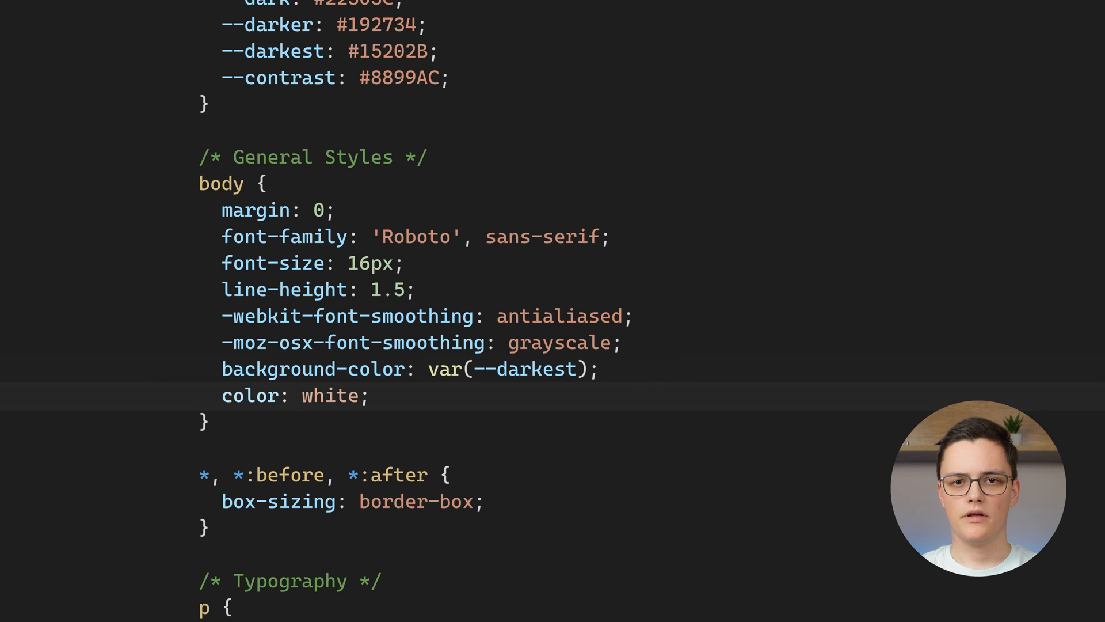
scroll(down, 3)
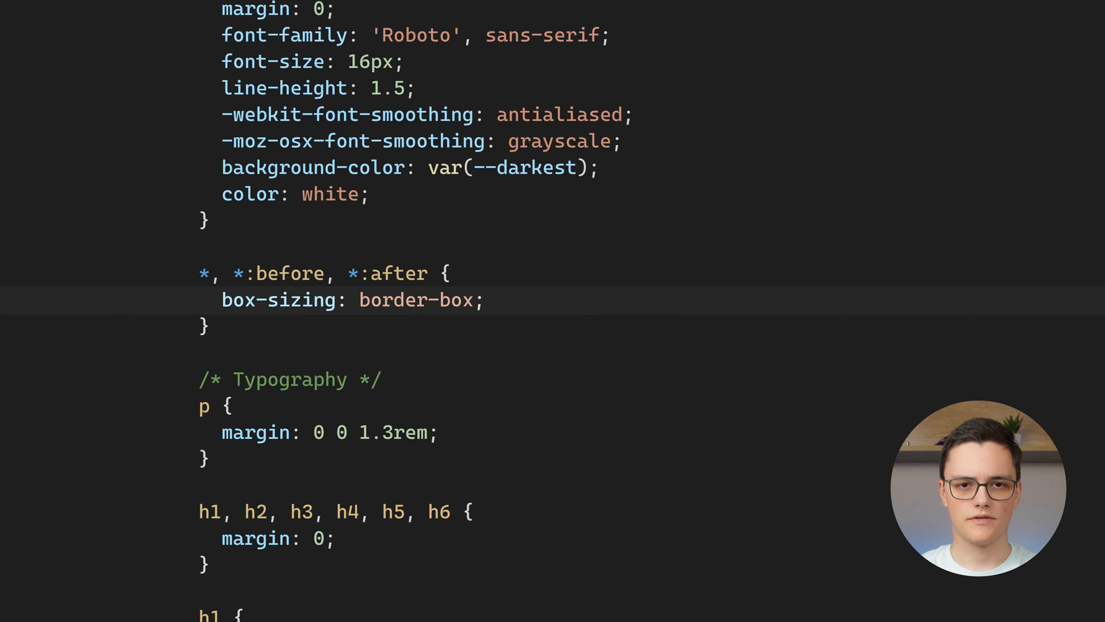
scroll(down, 3)
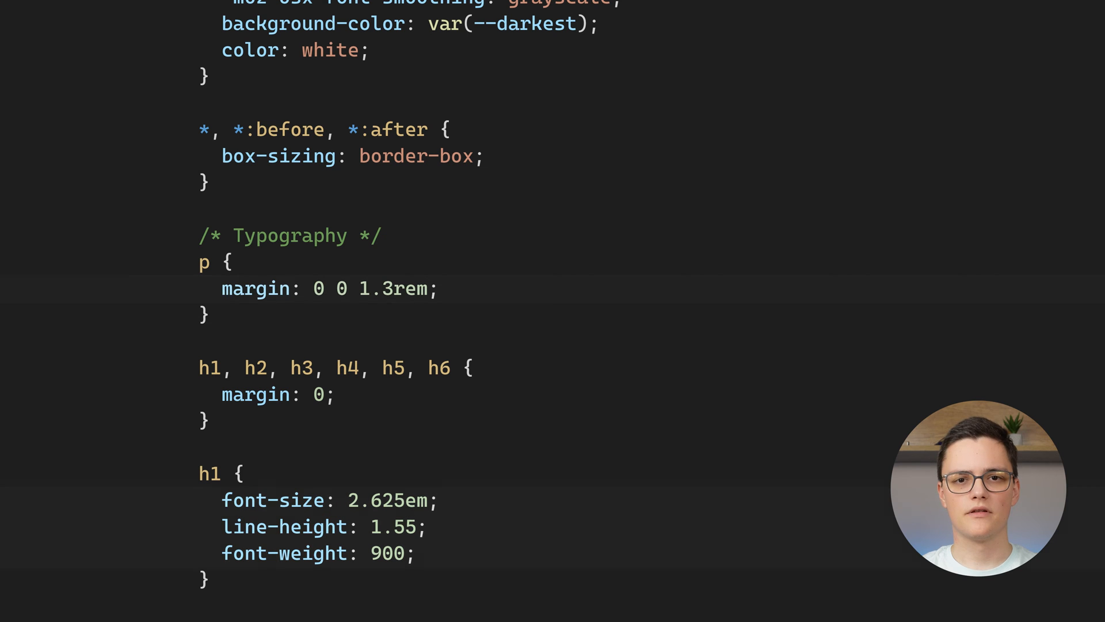
scroll(down, 3)
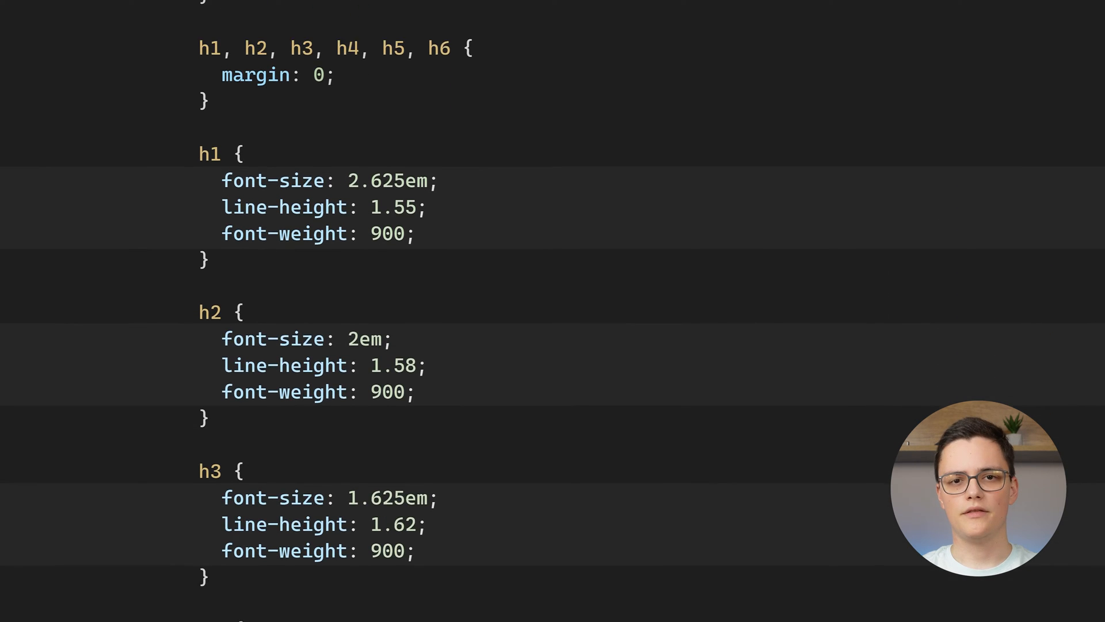
scroll(down, 3)
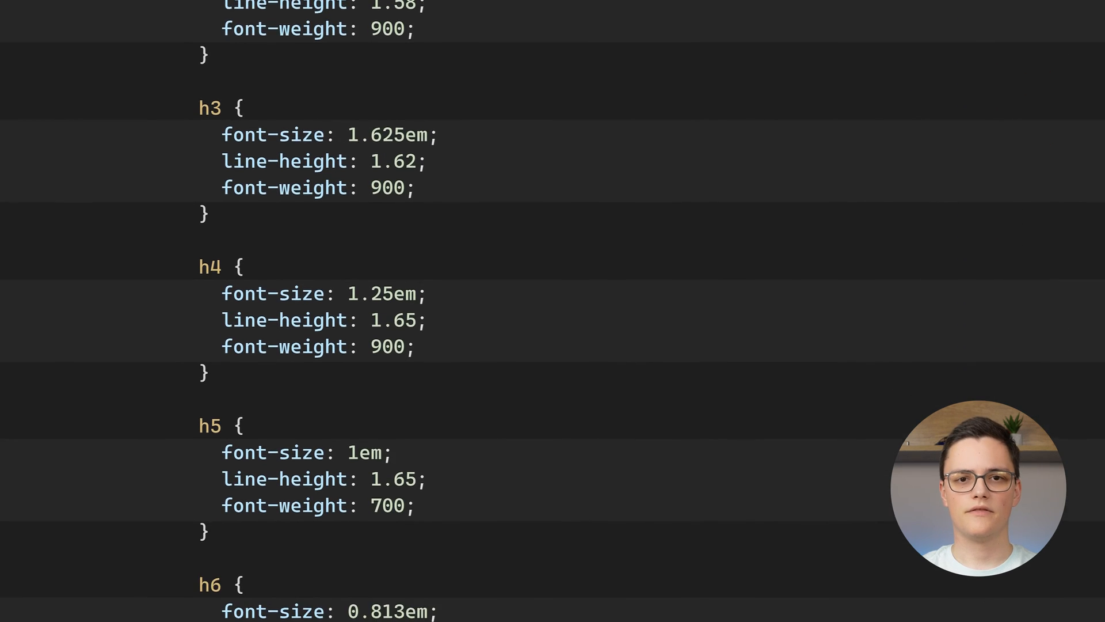
scroll(down, 3)
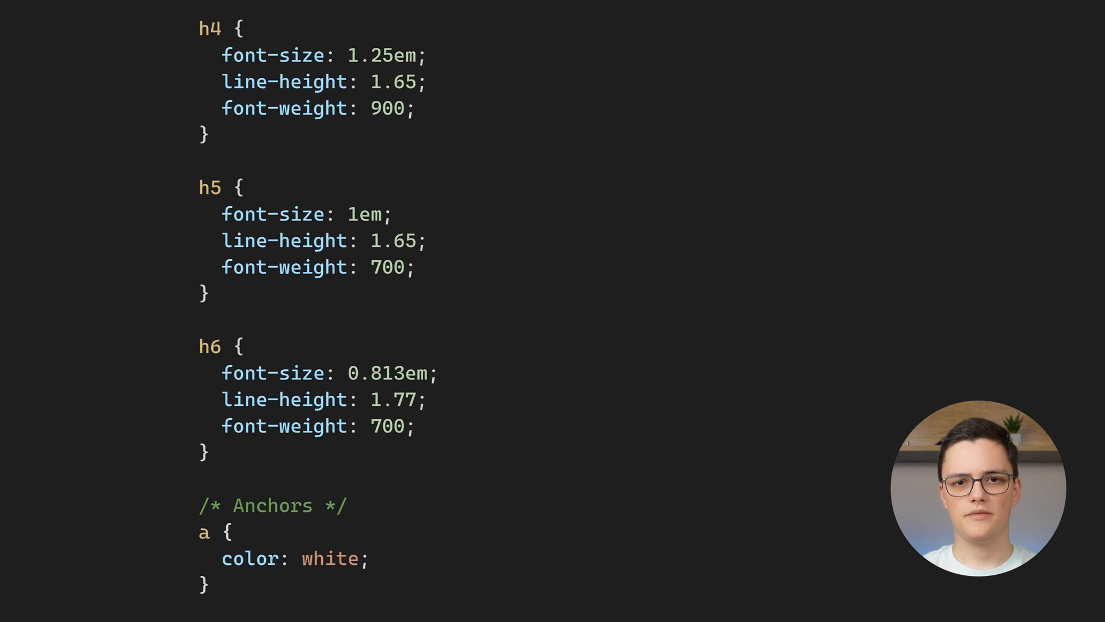
scroll(down, 3)
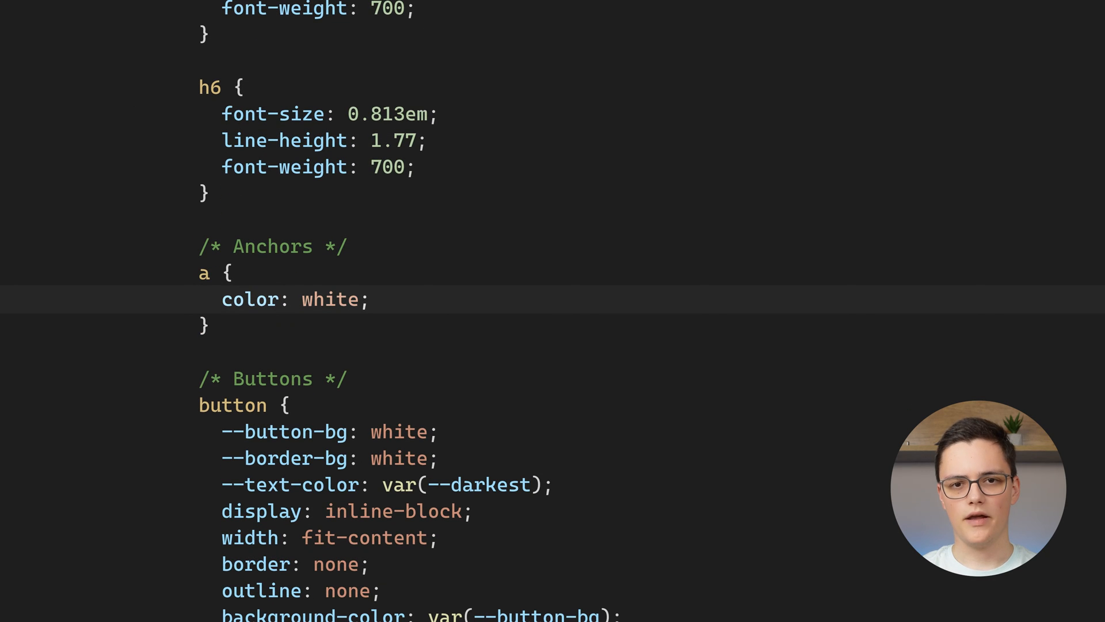
scroll(down, 3)
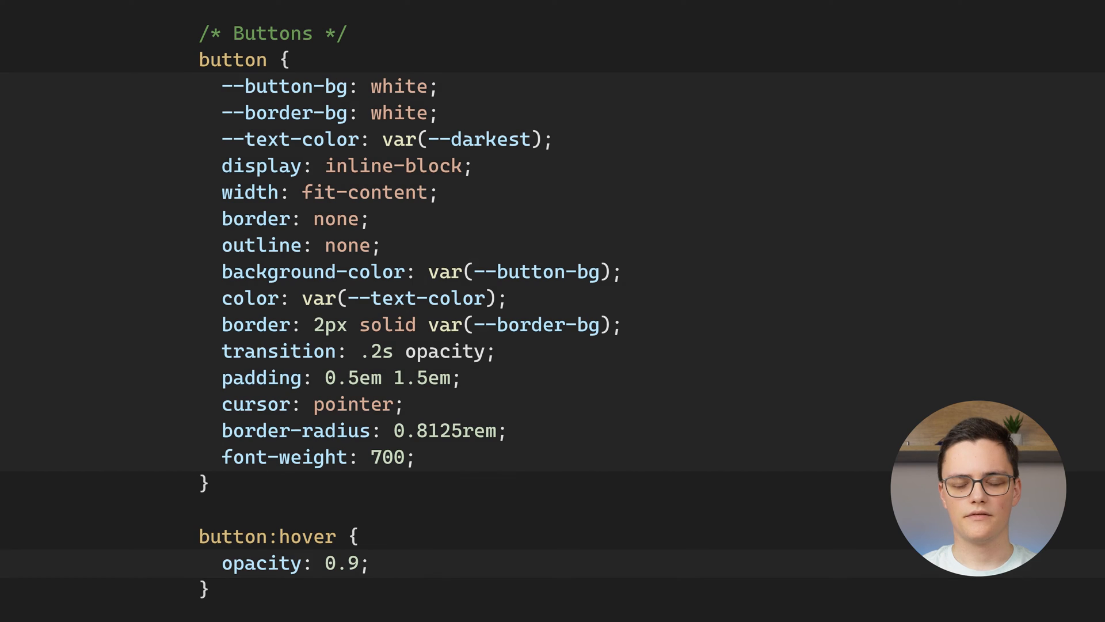
scroll(down, 3)
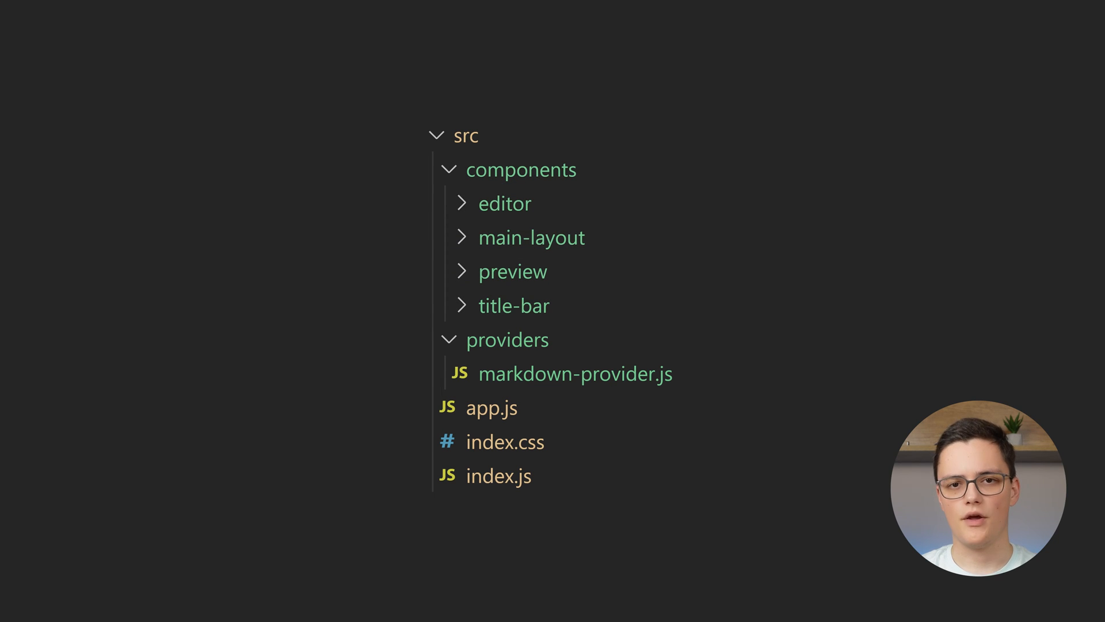
click(575, 373)
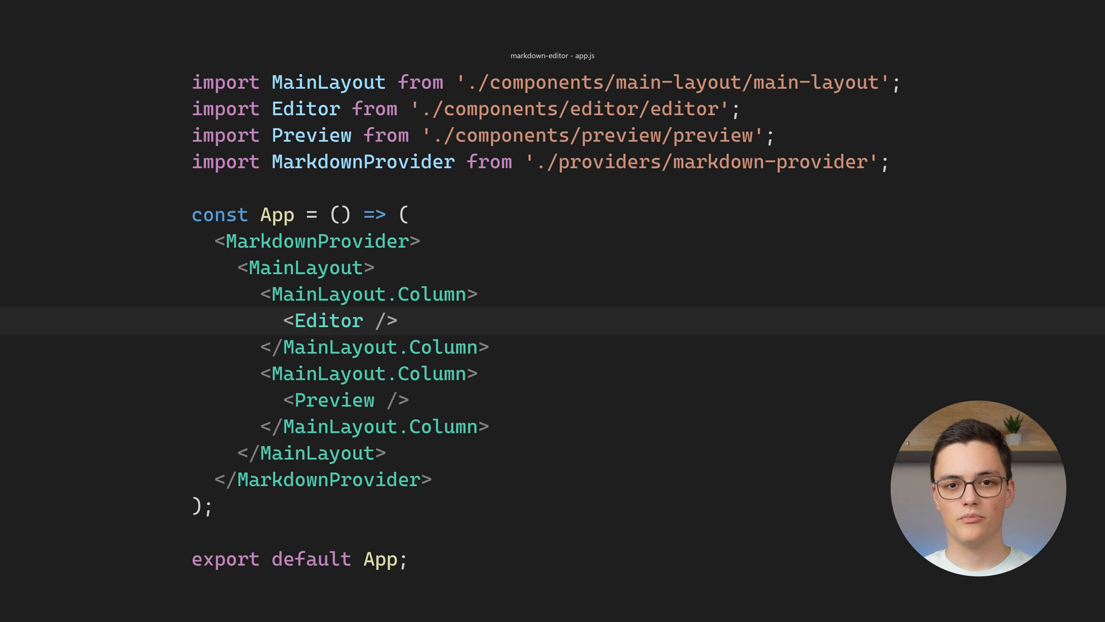
Step: Scroll through app.js toward the editor.js component
scroll(down, 3)
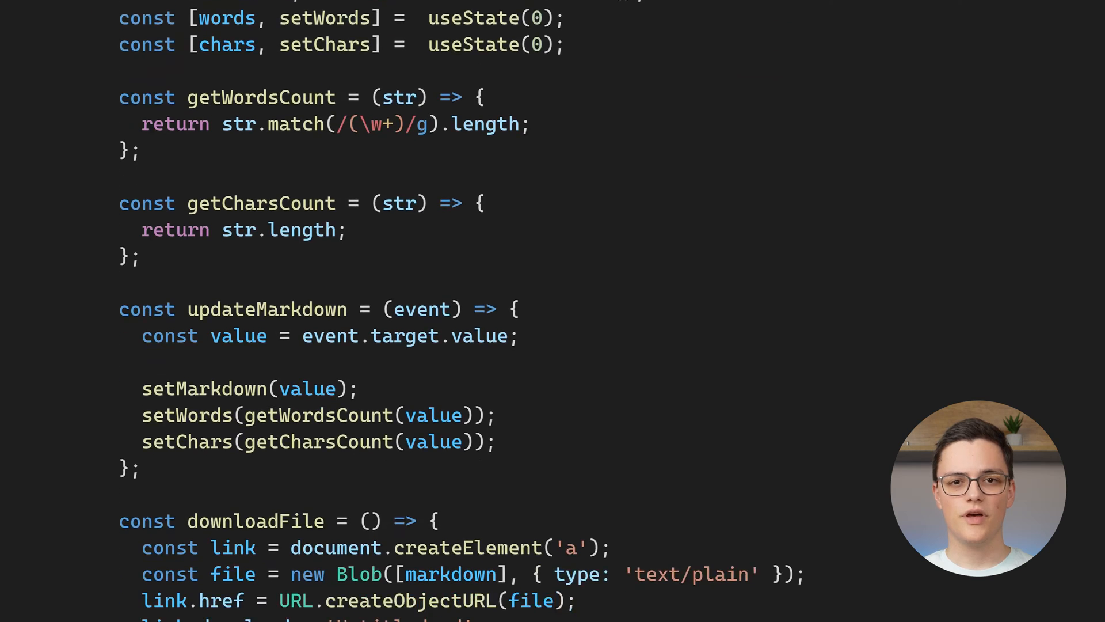
scroll(down, 3)
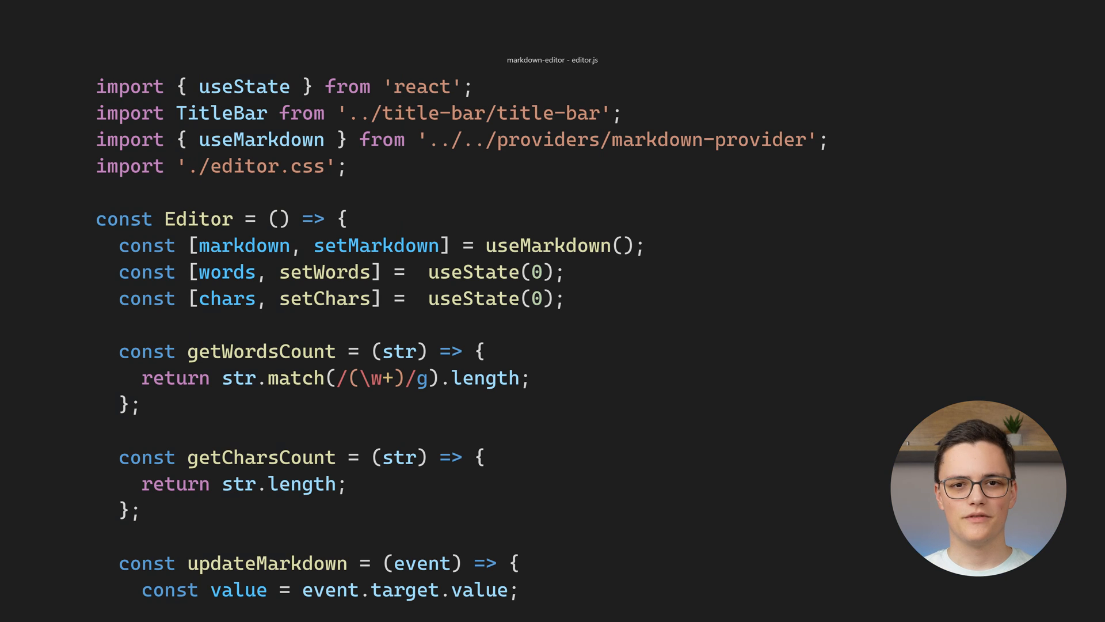
scroll(down, 3)
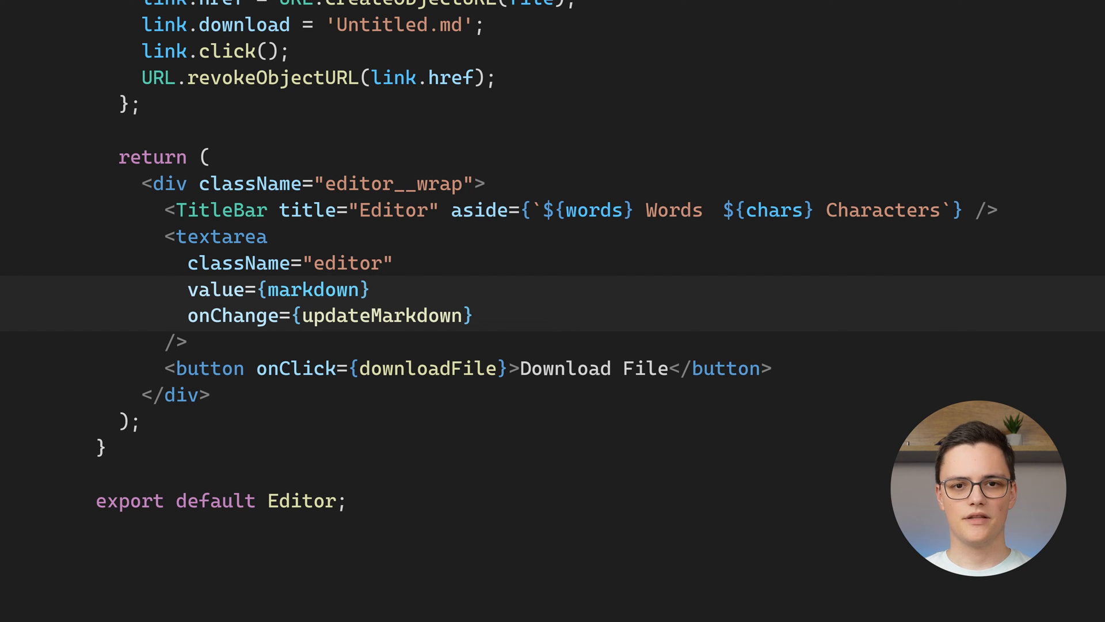
scroll(down, 3)
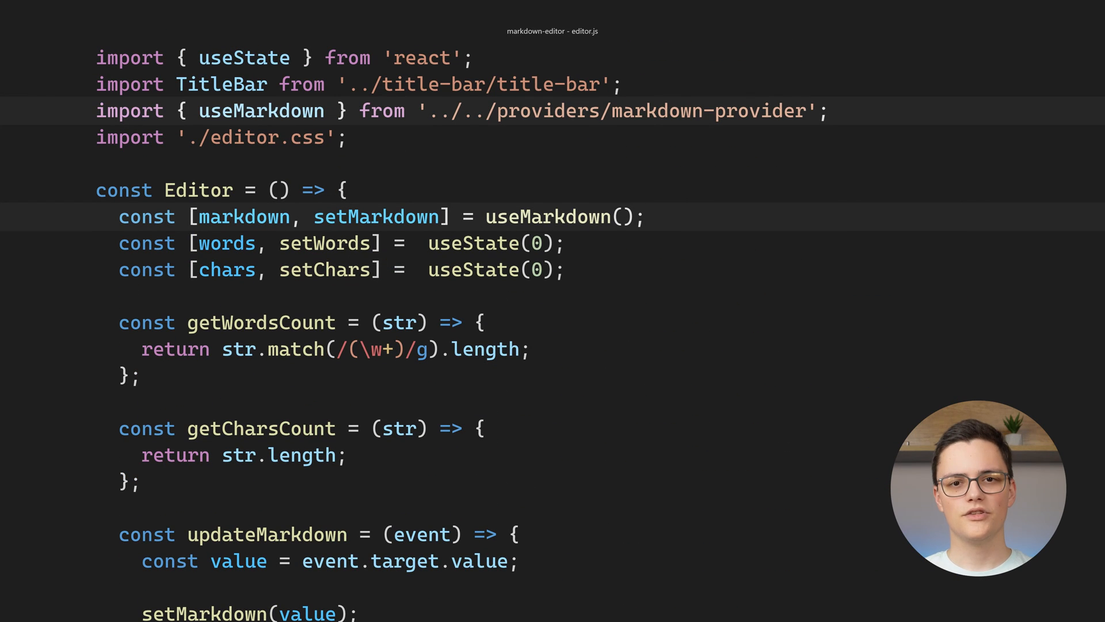
scroll(down, 3)
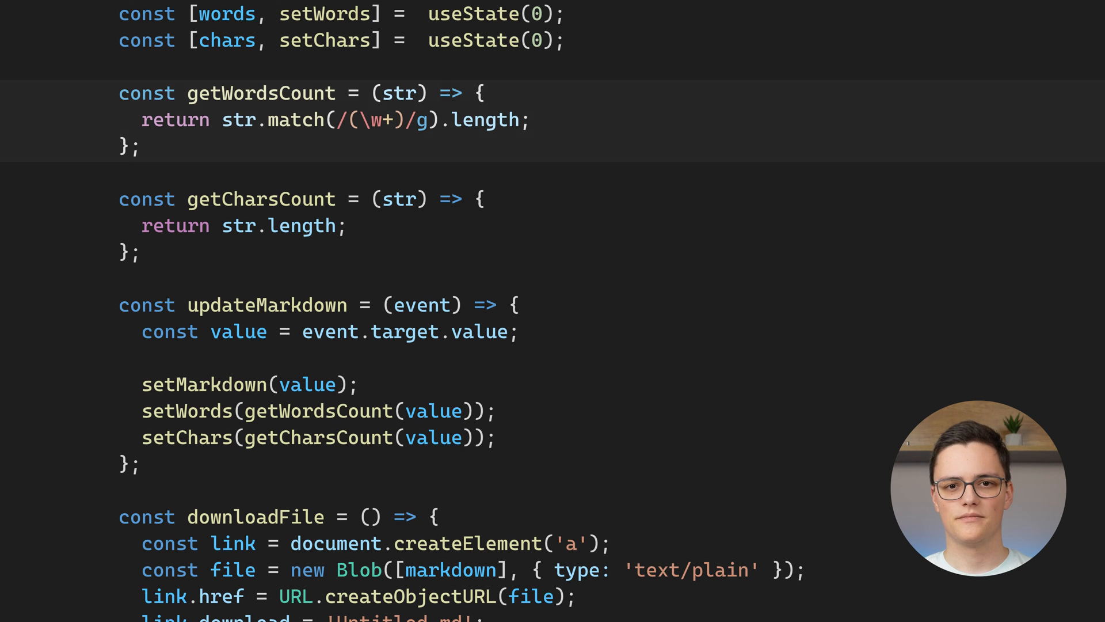
scroll(down, 3)
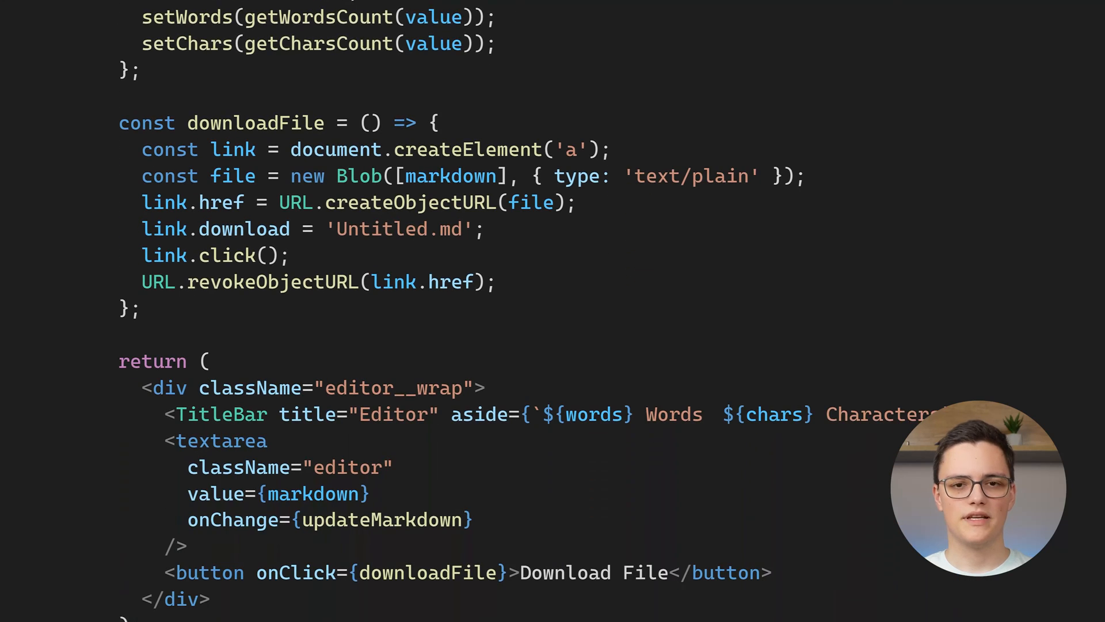
scroll(down, 3)
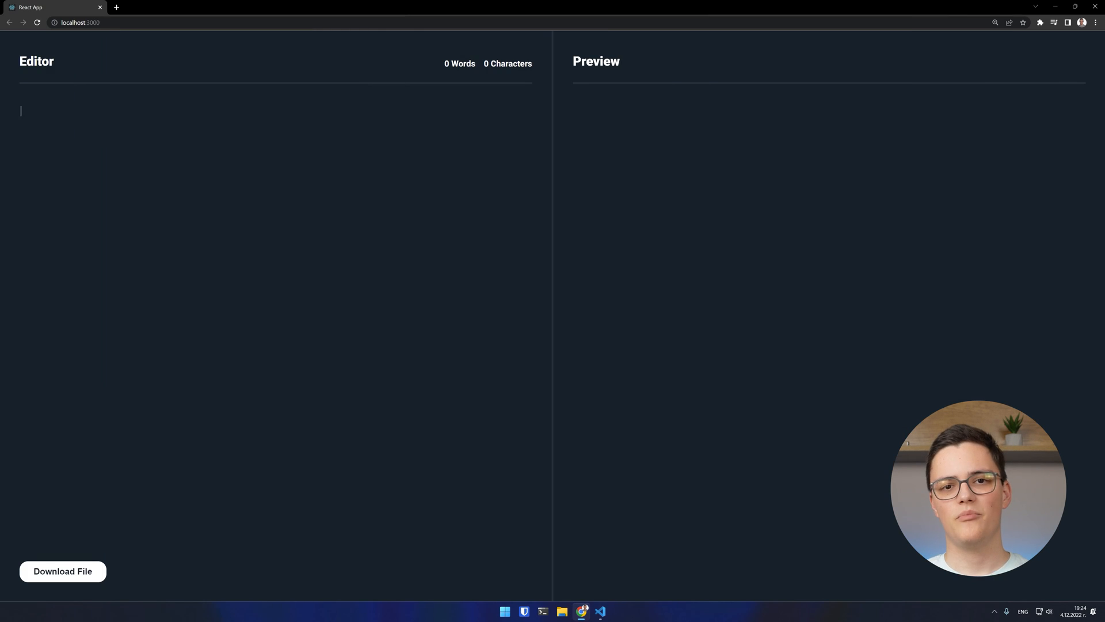
Step: Write '# Headline', list items 1-3 and 'Headline 2', rendered live in the preview
text(# Headline)
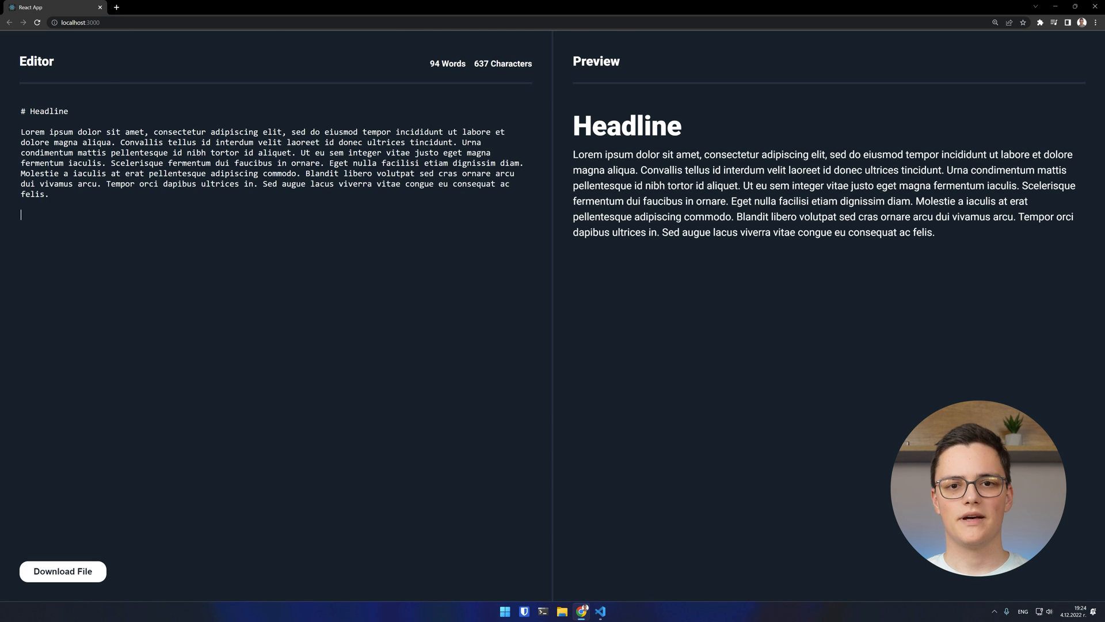
text(- List item 1)
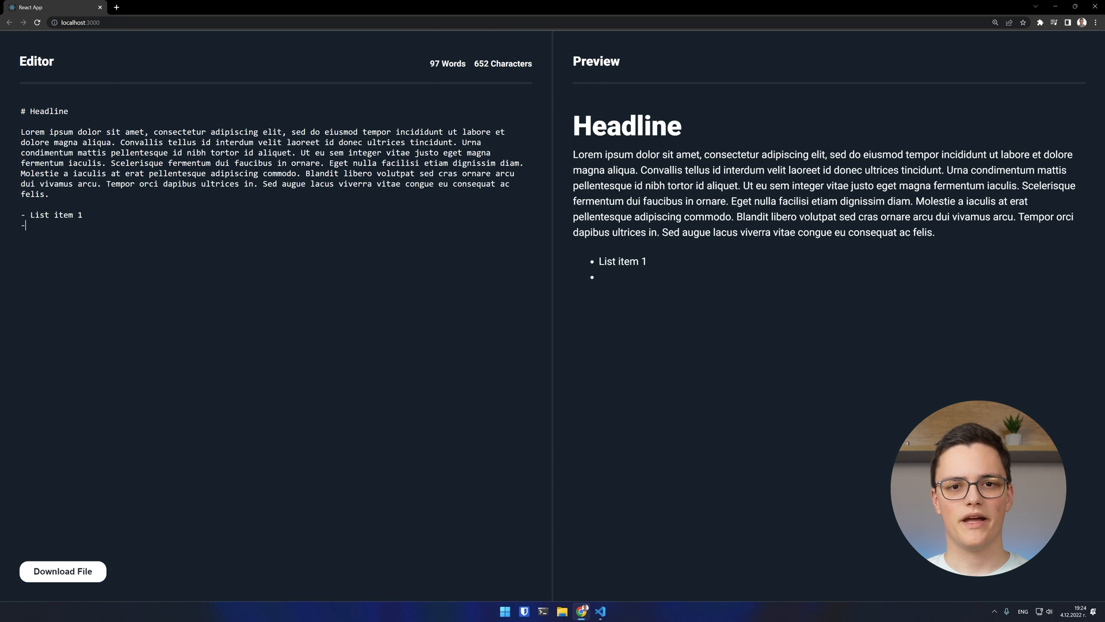
text(List item 2)
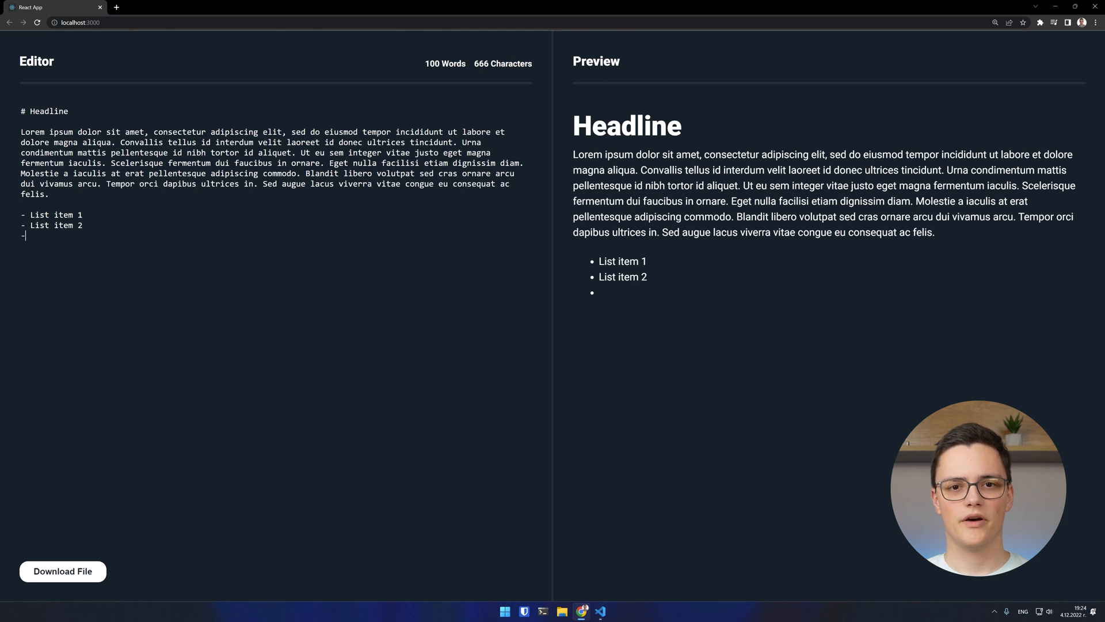
text(List item 3)
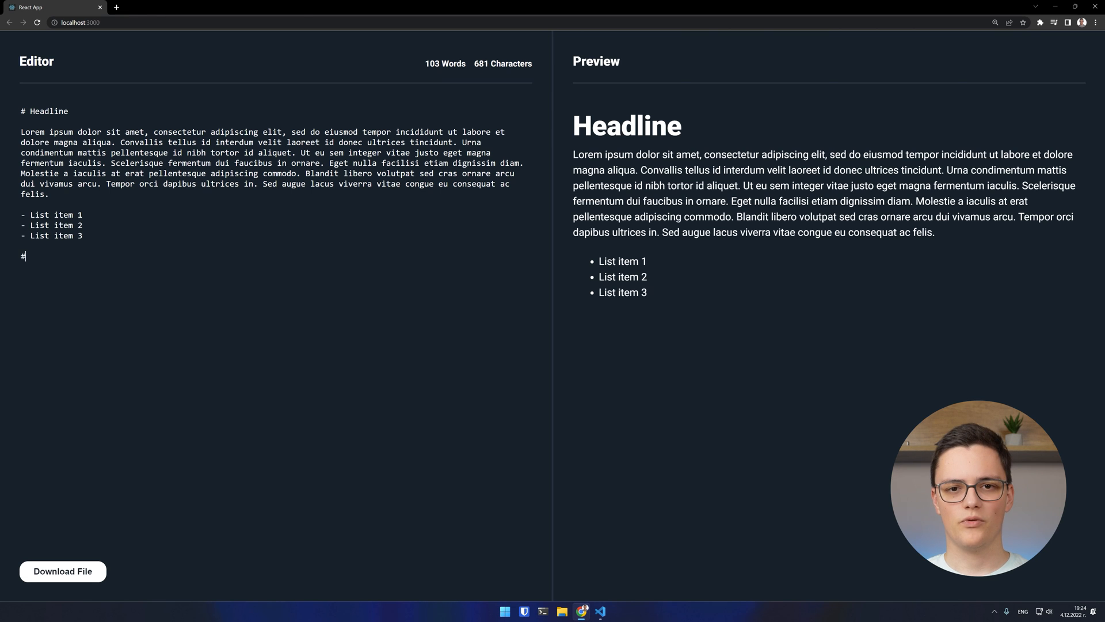
text(Headline 2)
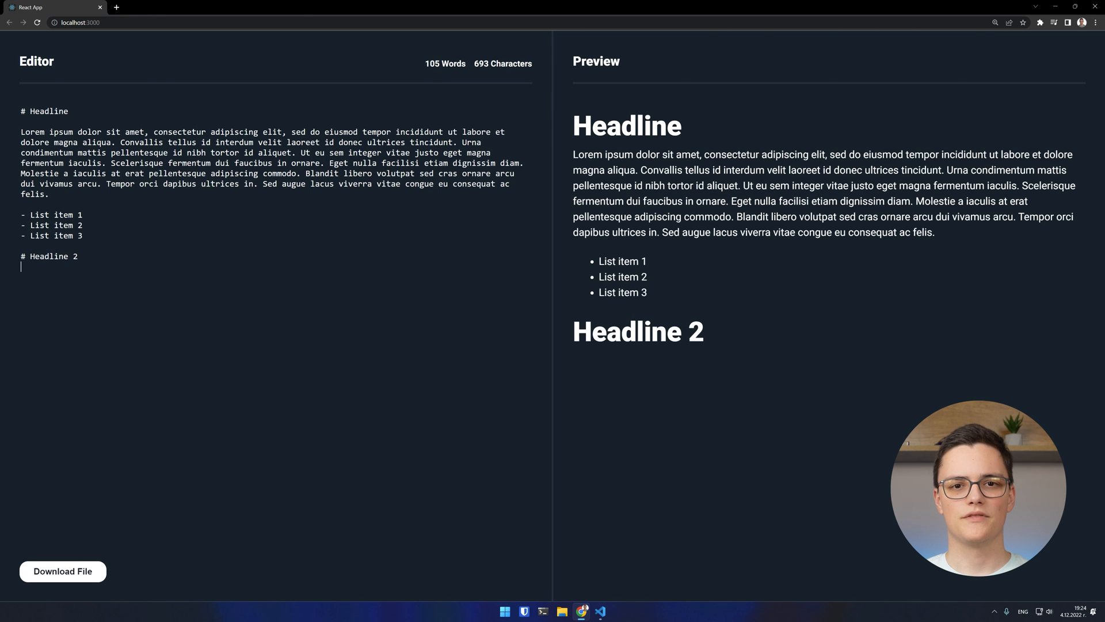